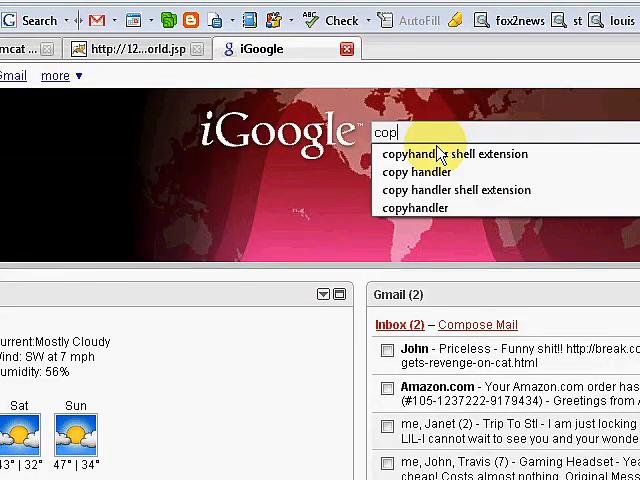
# Search Google for 'copy handler' and open the 'Welcome to the Frontpage' result.
pyautogui.click(421, 171)
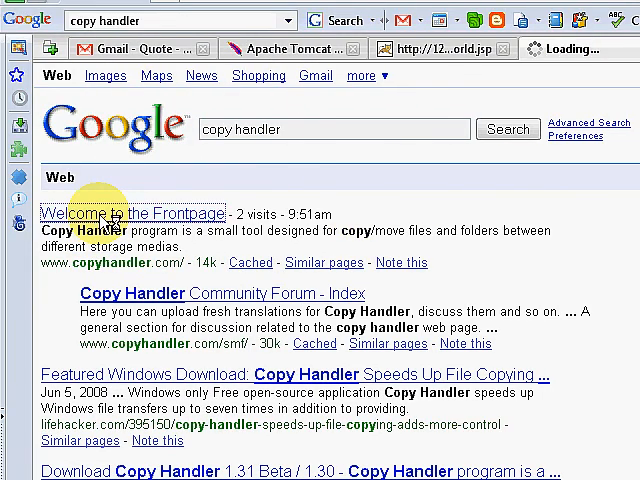
pyautogui.click(132, 213)
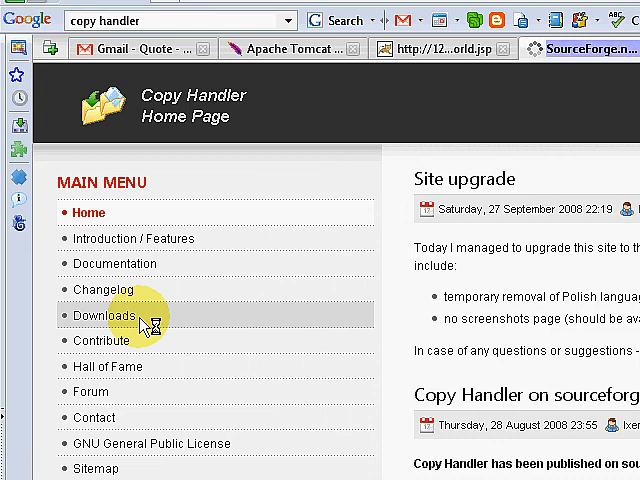
# Download chsetup32_1.31beta-svn152.exe from the SourceForge Copy Handler 1.31 beta file list.
pyautogui.click(105, 315)
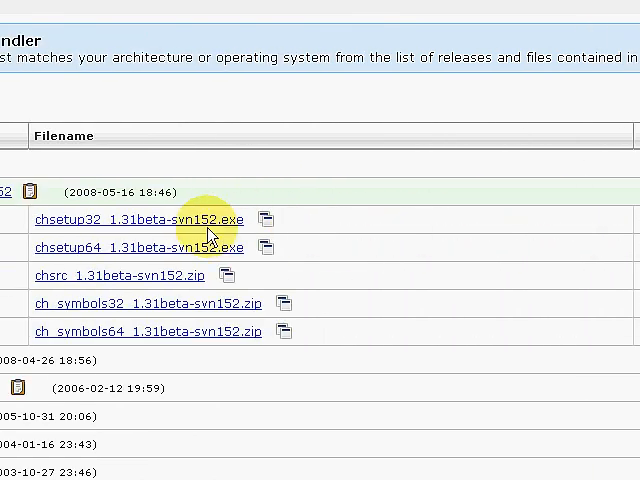
pyautogui.moveTo(205, 248)
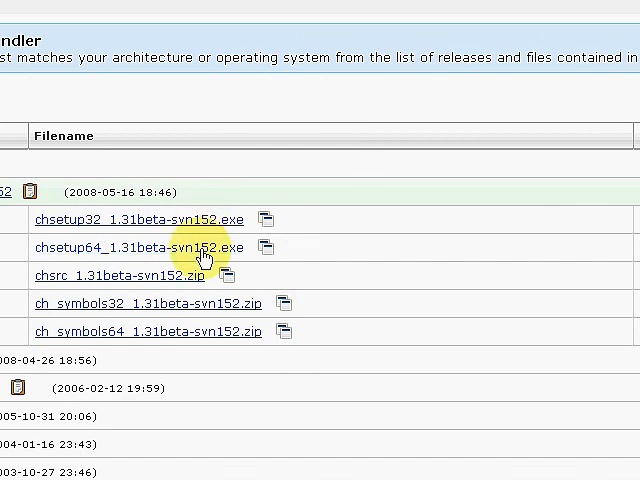
pyautogui.moveTo(210, 224)
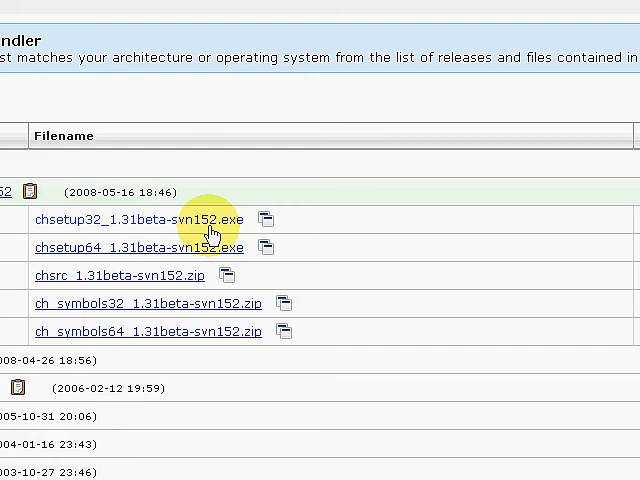
pyautogui.click(143, 216)
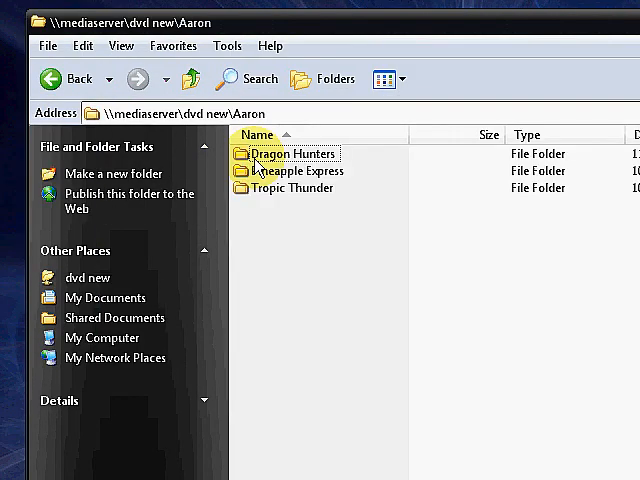
# Select the DVD movie folders in the Aaron share for copying.
pyautogui.click(291, 154)
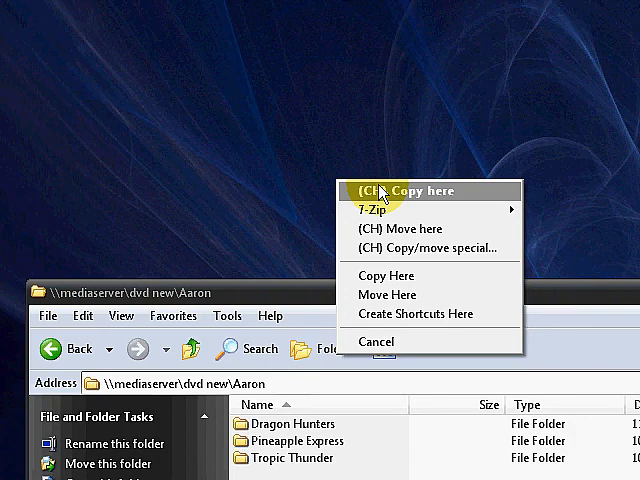
pyautogui.moveTo(400, 211)
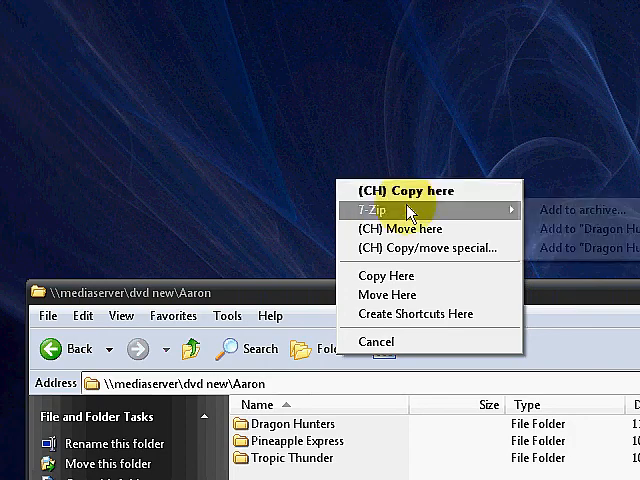
pyautogui.moveTo(428, 248)
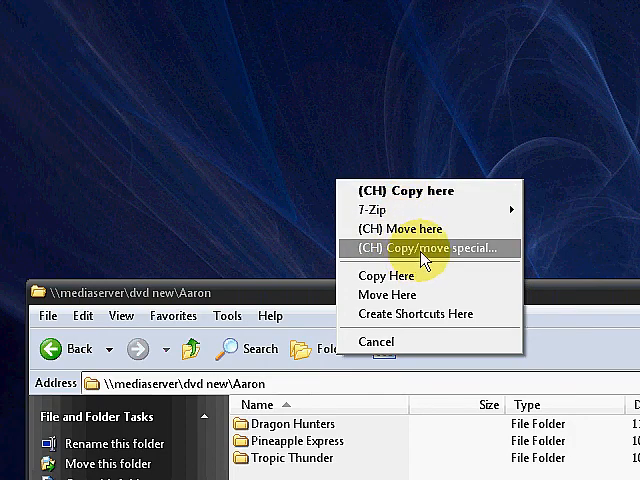
pyautogui.moveTo(418, 191)
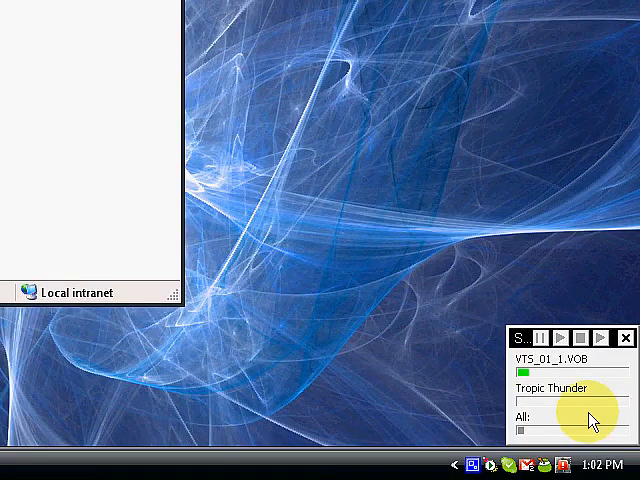
pyautogui.moveTo(578, 398)
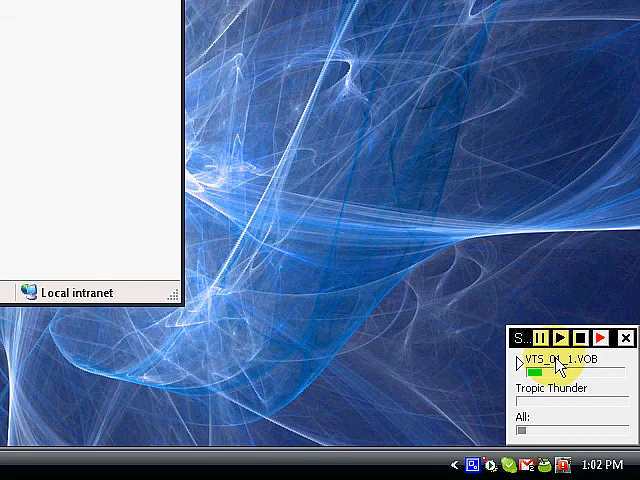
# Open the full Status window for the VTS_01_1.VOB transfer to the desktop.
pyautogui.click(525, 338)
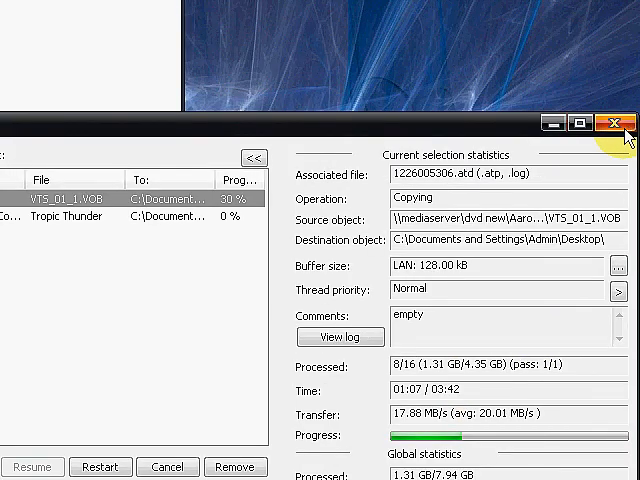
# Close the Status window so copying continues in the mini status window.
pyautogui.click(617, 123)
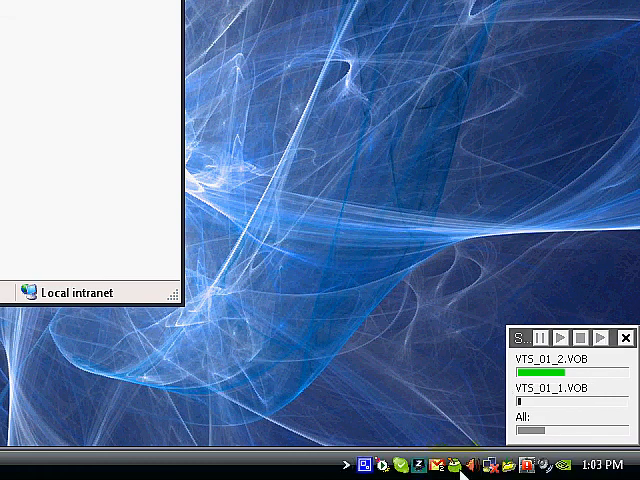
pyautogui.moveTo(512, 470)
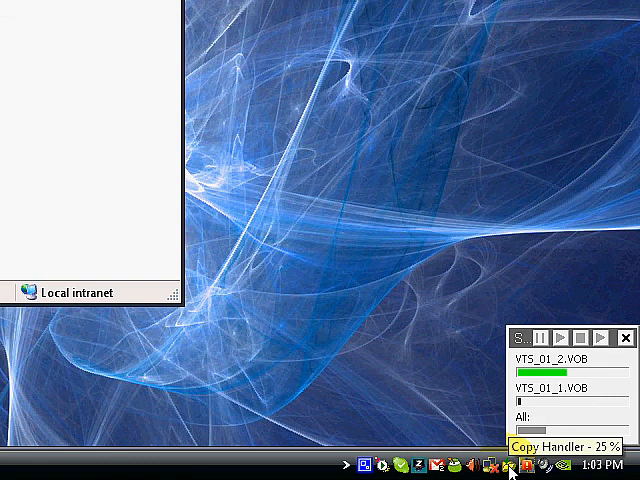
# Open Copy Handler Options from the tray icon and scroll through the shell and thread settings.
pyautogui.rightClick(495, 466)
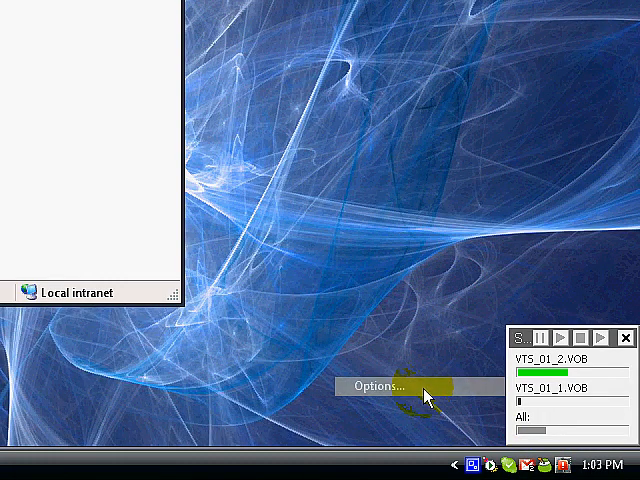
pyautogui.click(377, 386)
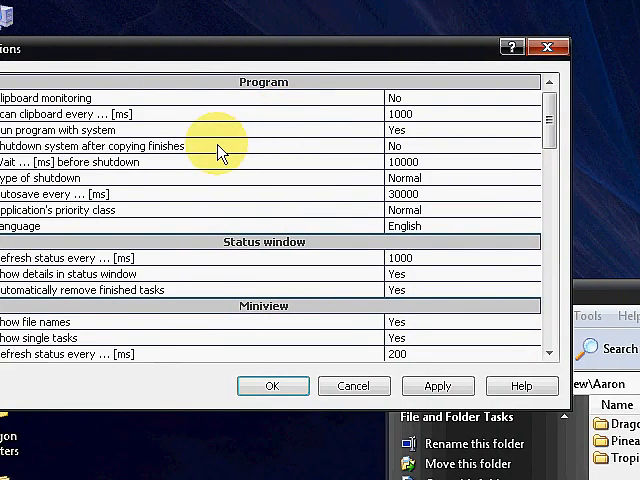
pyautogui.moveTo(168, 165)
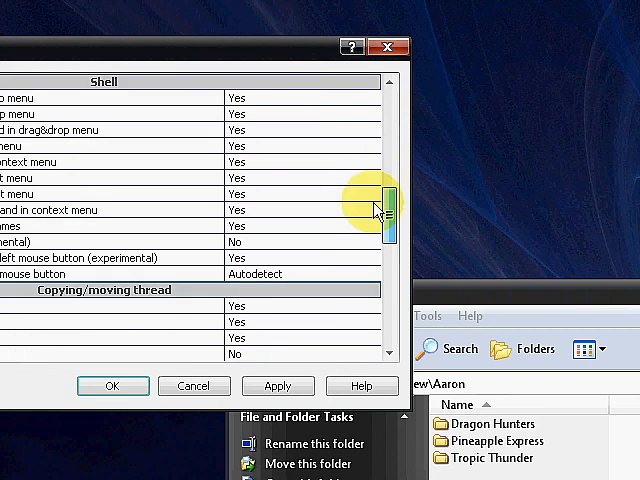
pyautogui.scroll(-3)
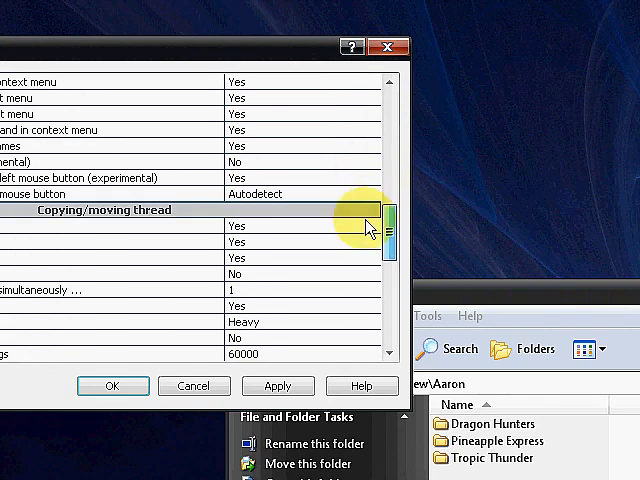
pyautogui.scroll(-3)
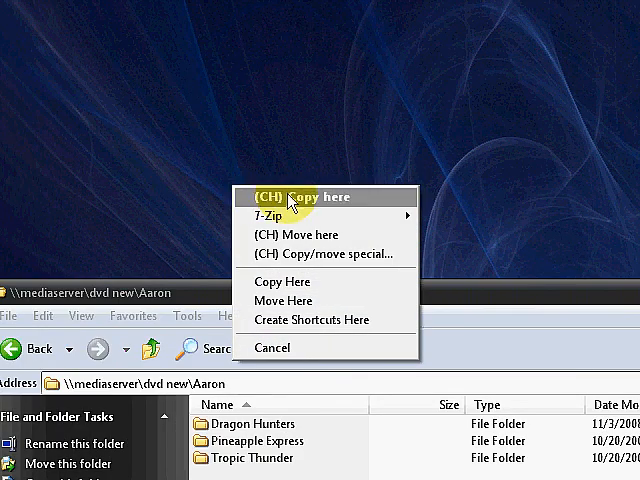
pyautogui.moveTo(315, 253)
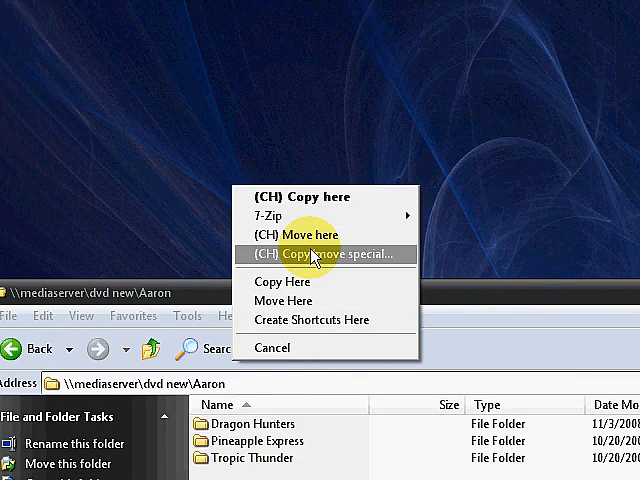
pyautogui.click(271, 347)
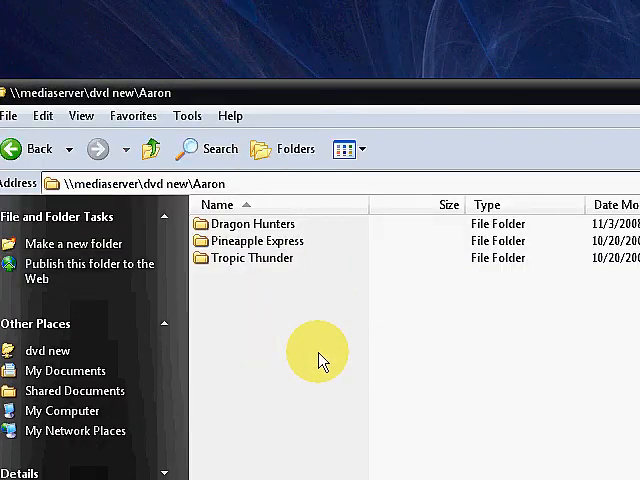